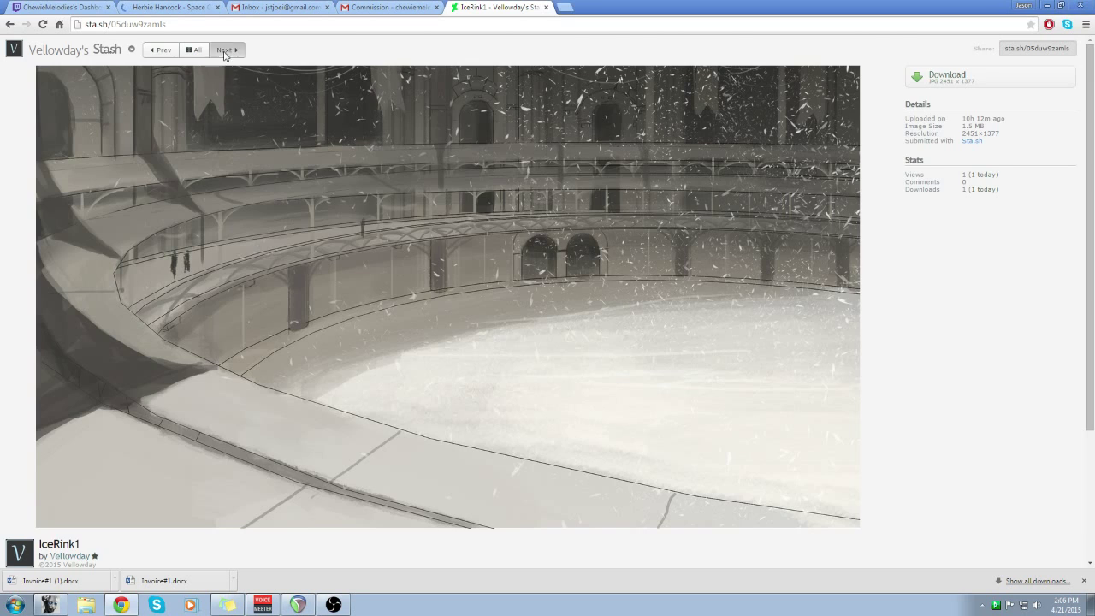
left_click(224, 50)
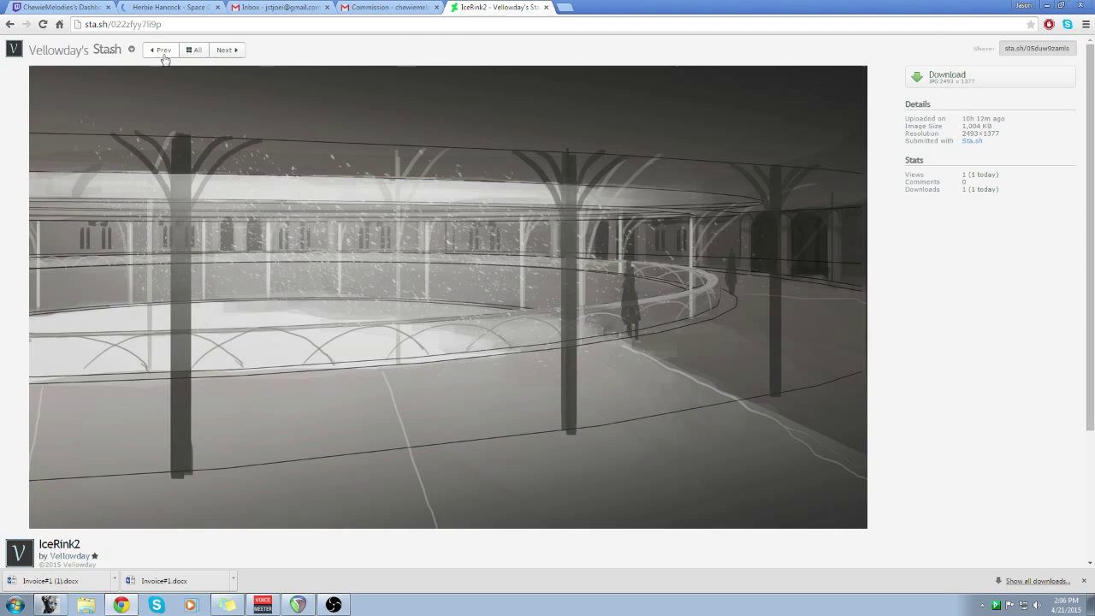
left_click(160, 50)
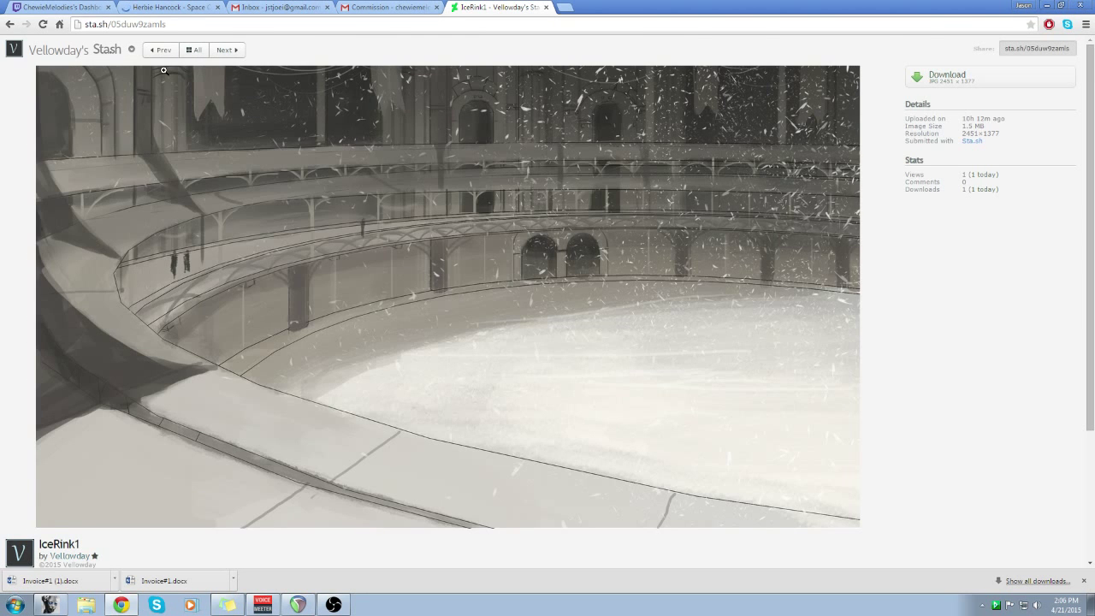